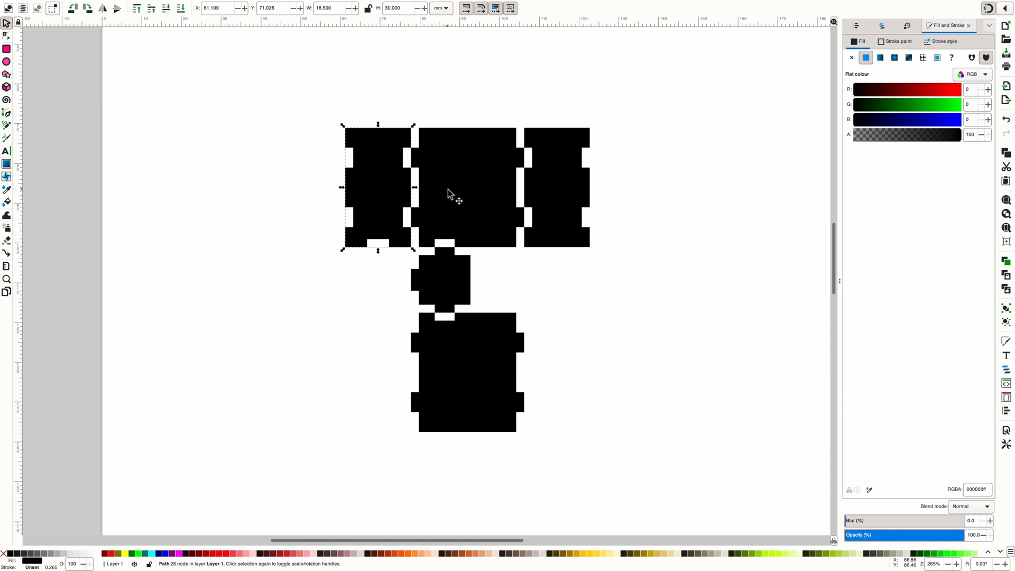
Move the small square piece, large bottom piece and central piece so their tabs meet.
click(443, 280)
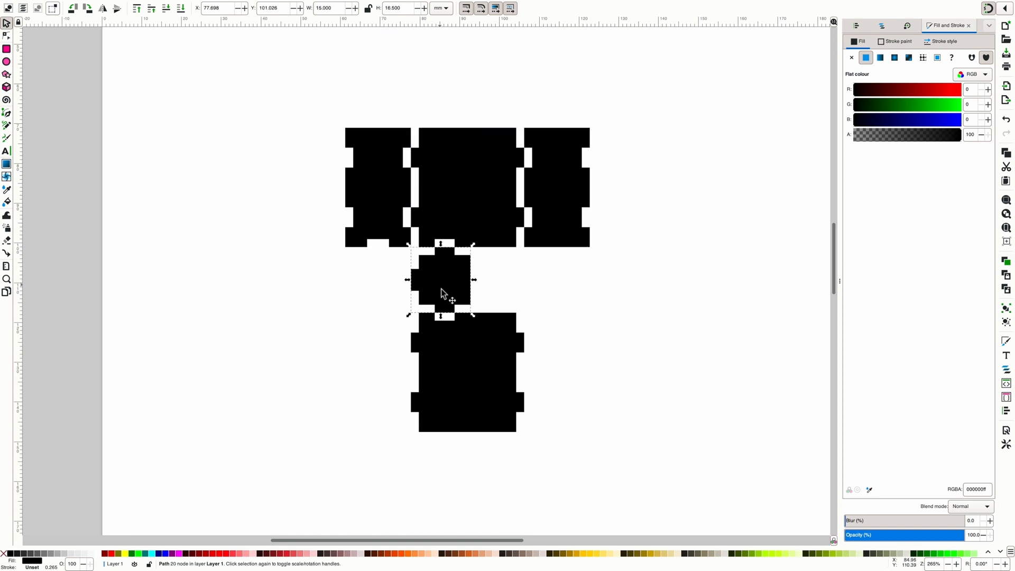
click(466, 372)
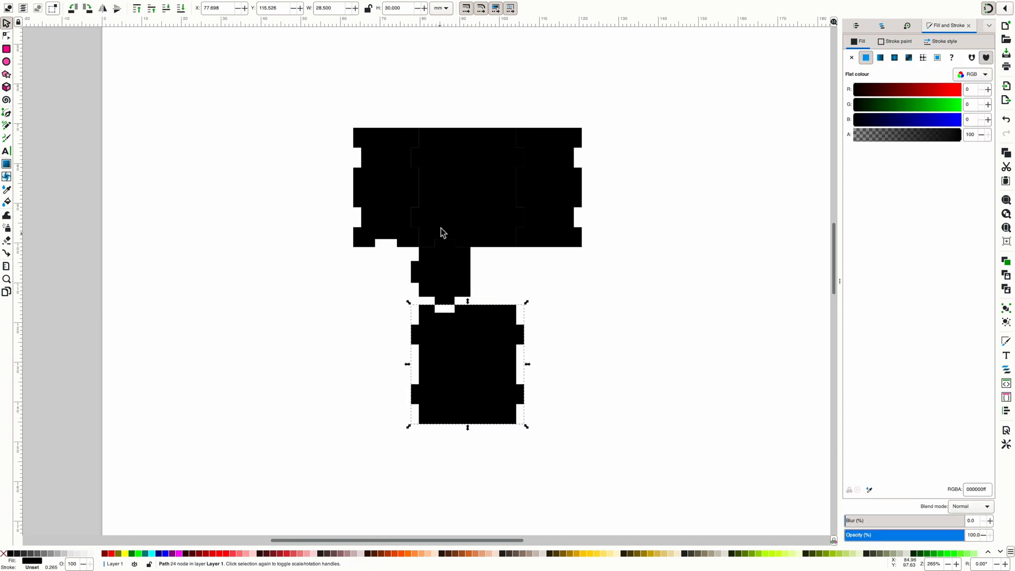
click(468, 188)
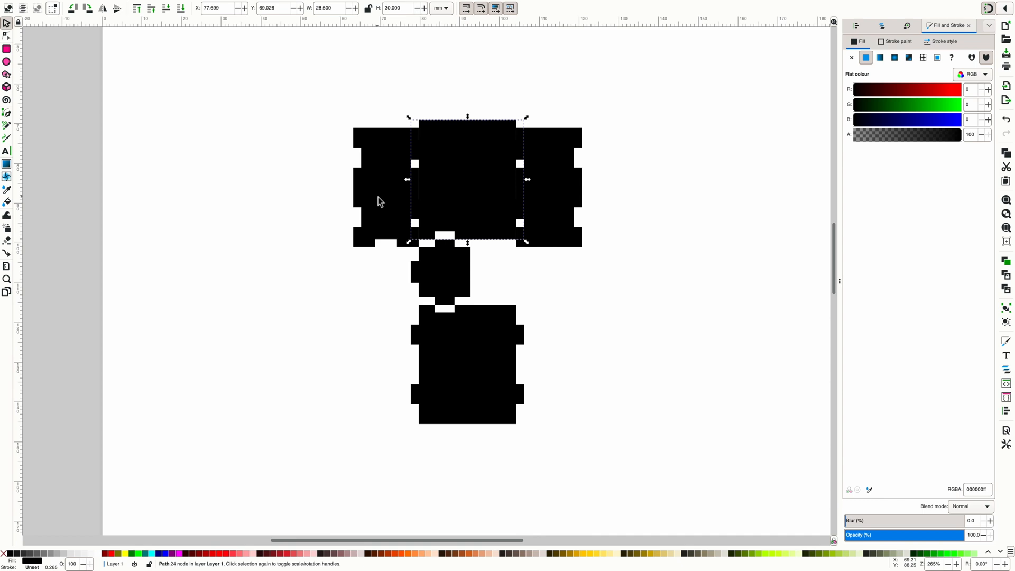